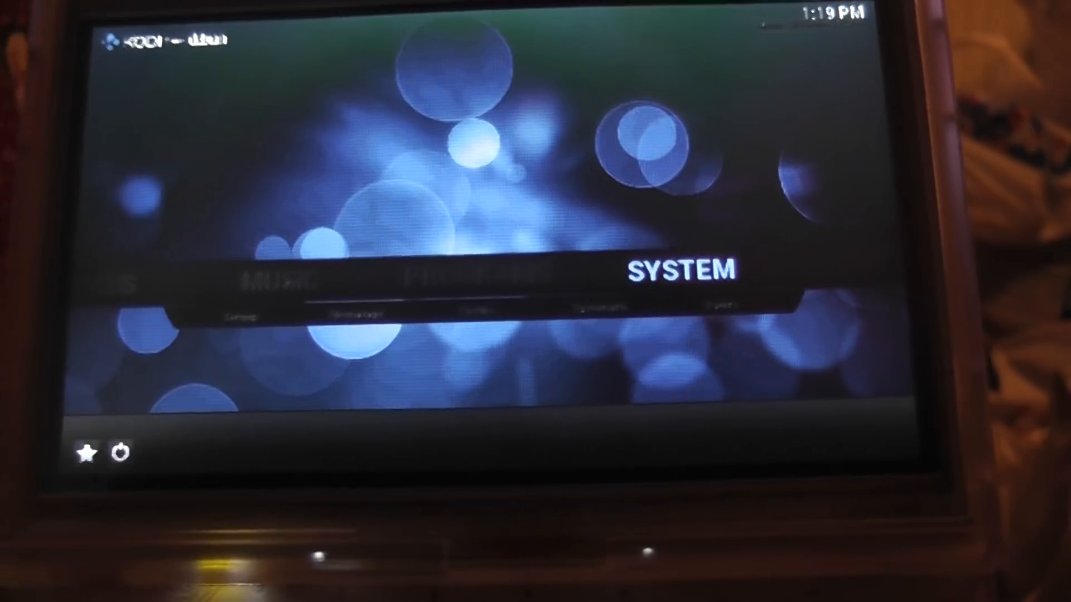
# Go to System > Add-ons and move down to 'Install from zip file'.
pyautogui.click(682, 273)
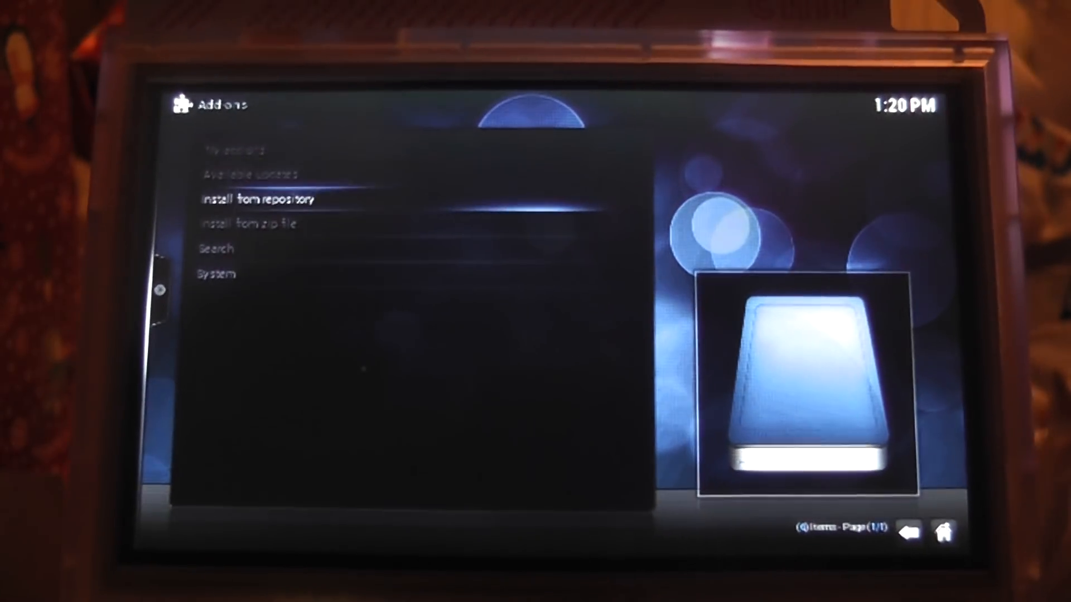
pyautogui.press('down')
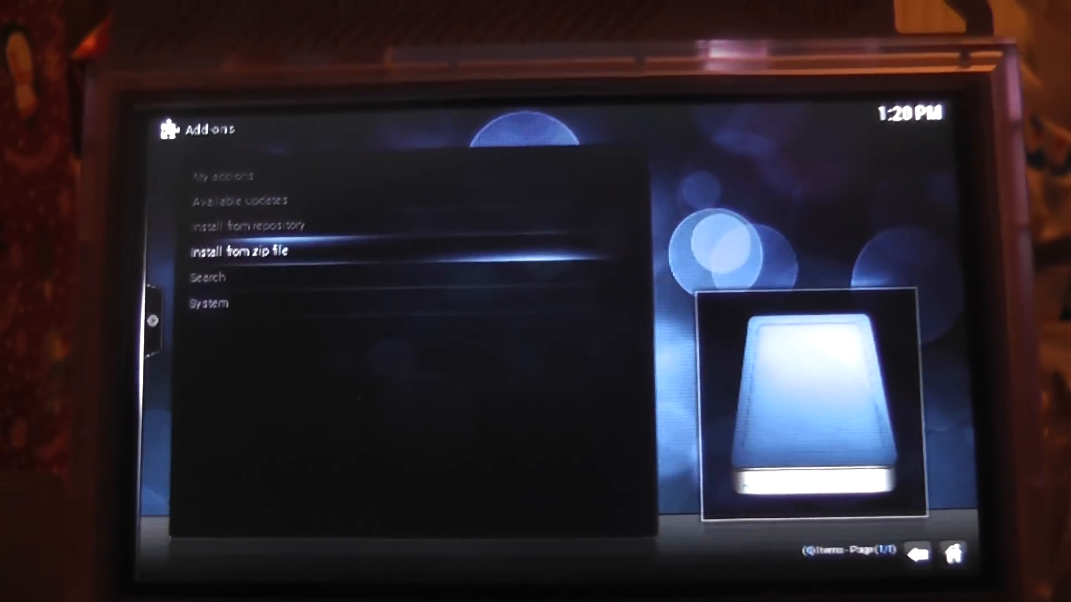
# Choose 'Install from zip file', check the sources list, then exit Kodi to the PocketCHIP launcher.
pyautogui.click(240, 251)
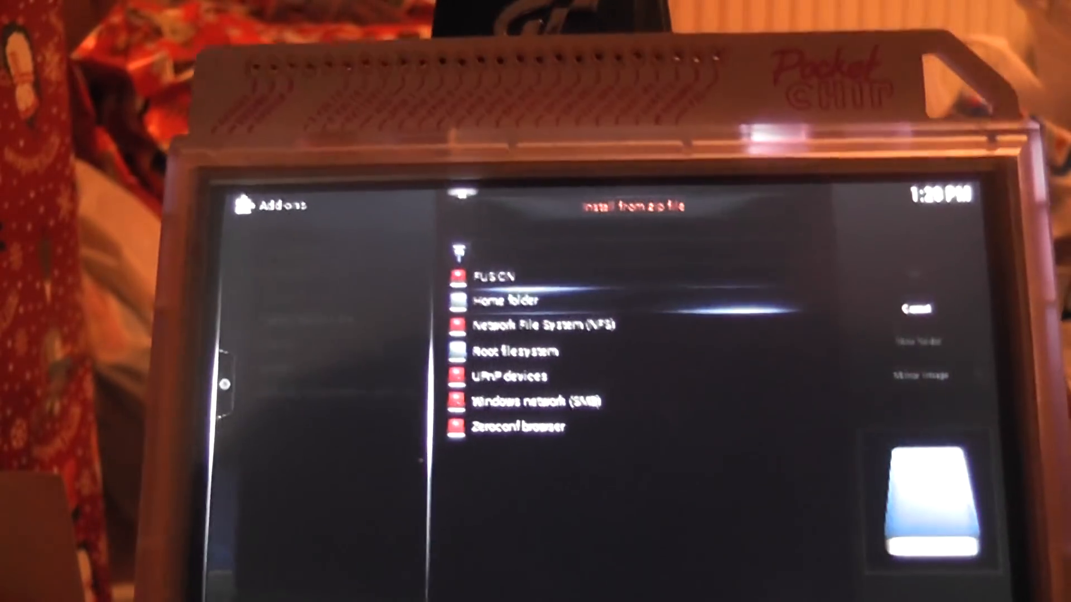
pyautogui.click(522, 300)
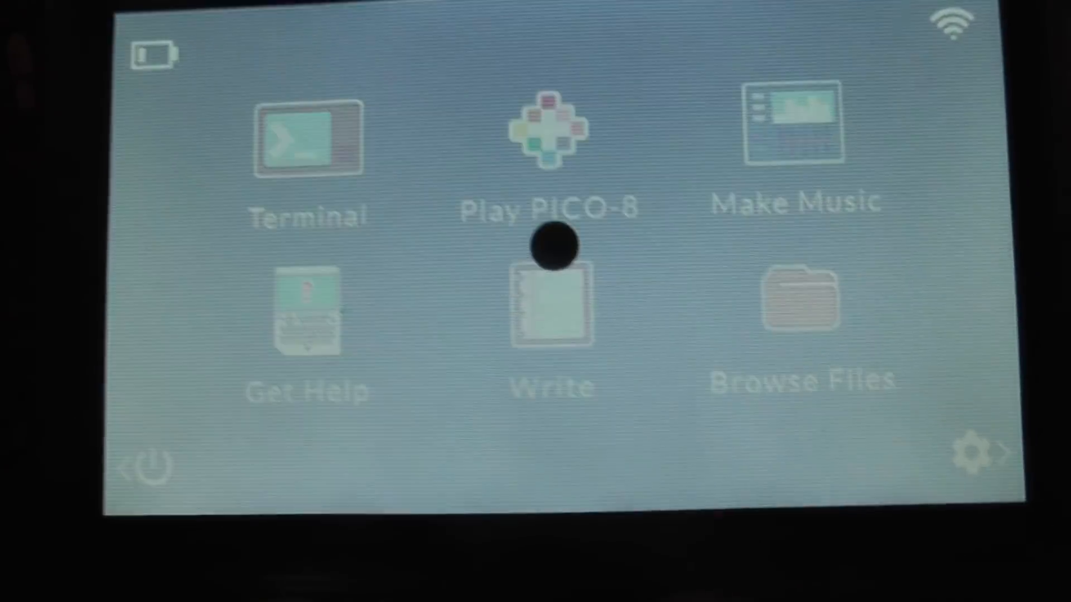
# Launch Browse Files, dismiss the 'operation already pending' error and scroll the /home/chip folder.
pyautogui.click(798, 308)
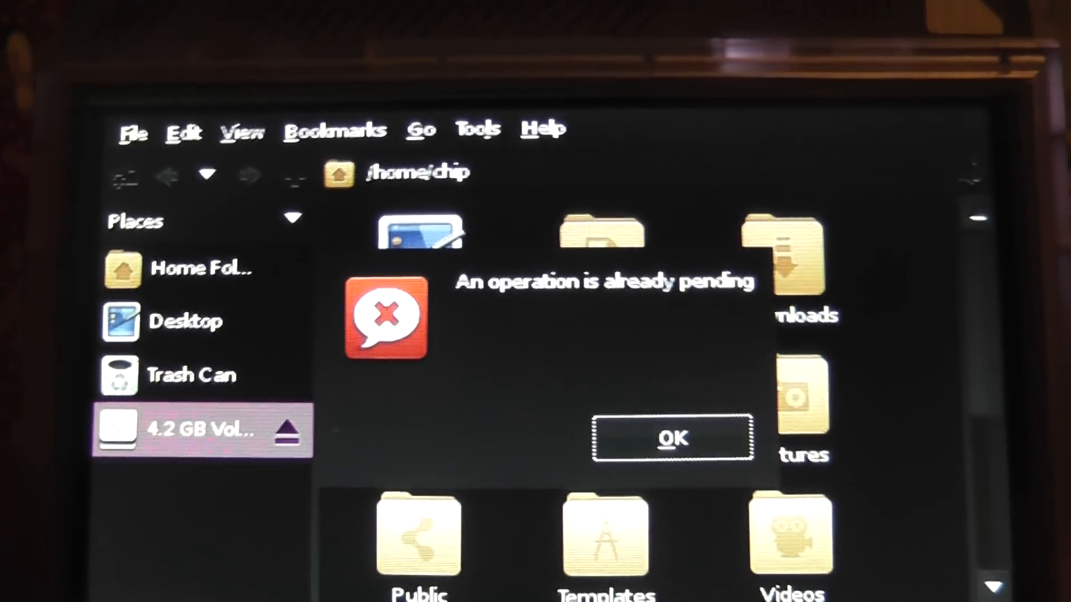
pyautogui.click(672, 439)
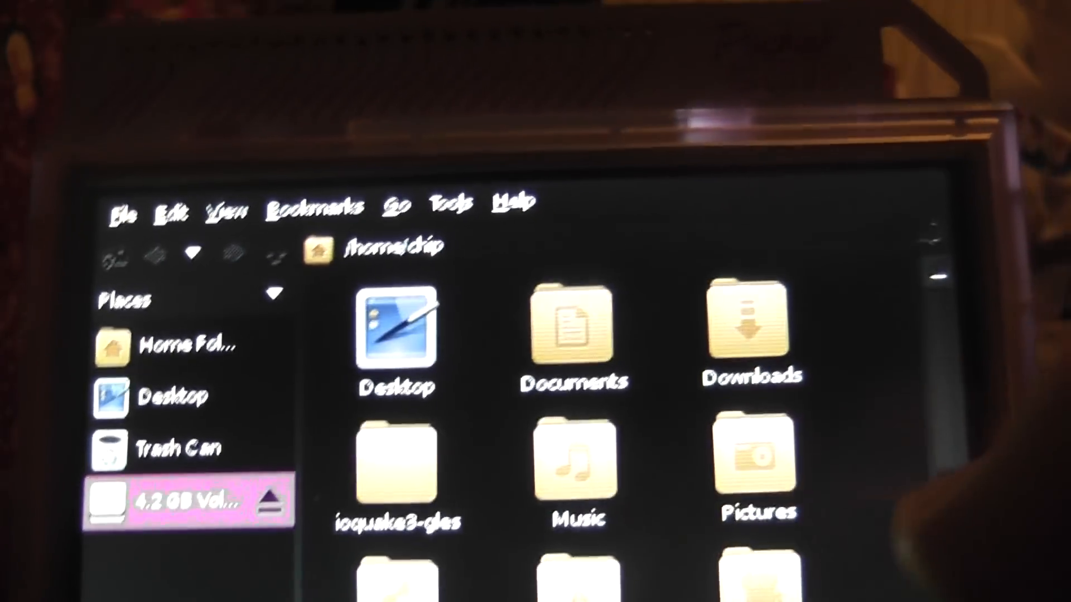
pyautogui.scroll(-3)
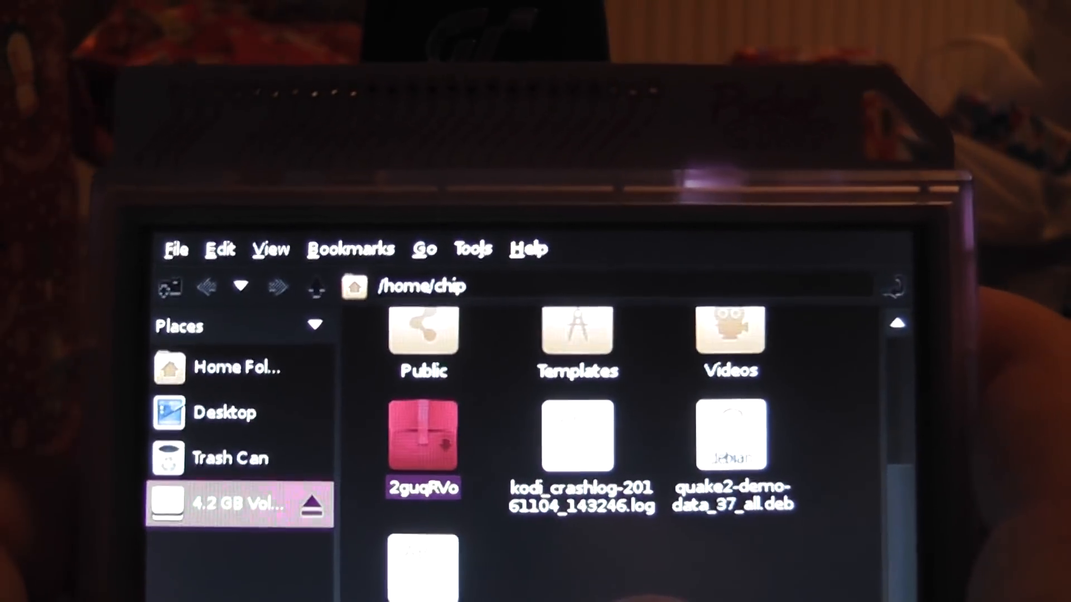
pyautogui.click(175, 249)
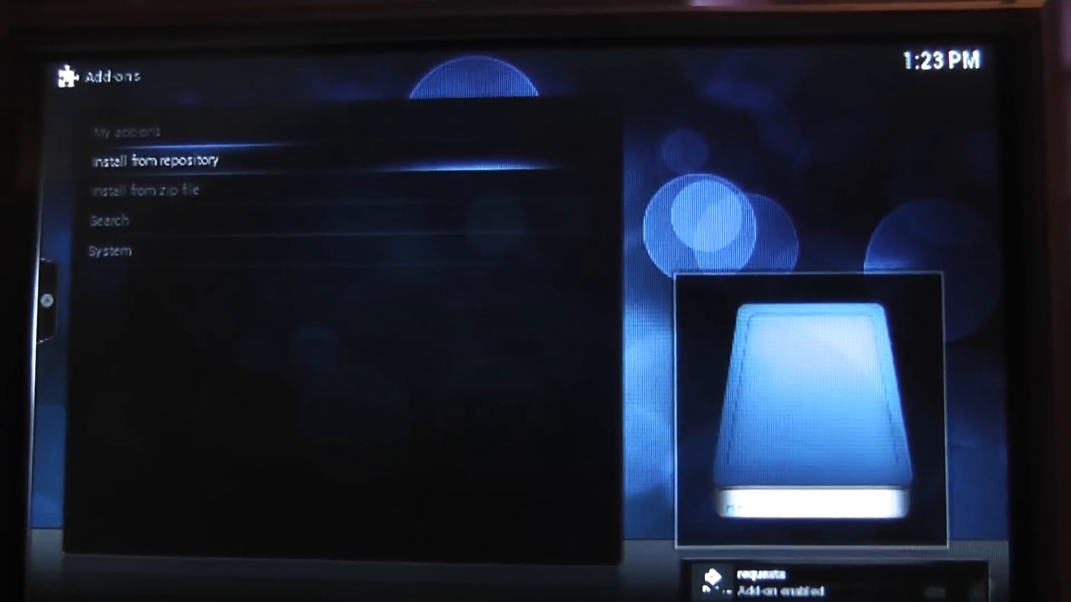
# From the Kodi home screen go to Videos > Add-ons and start Plex, reaching its splash screen.
pyautogui.click(157, 159)
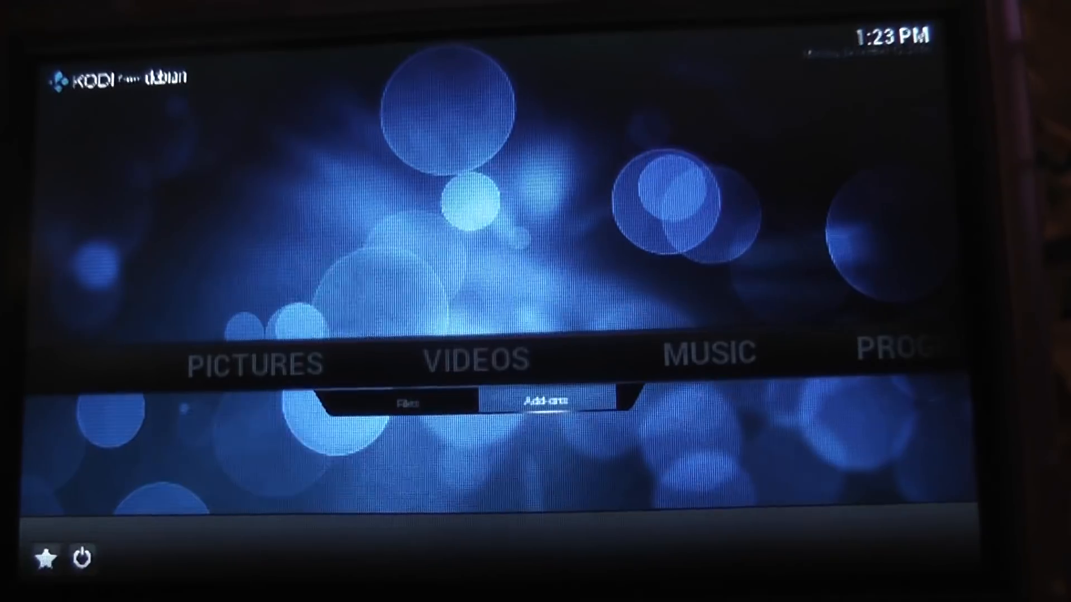
pyautogui.click(546, 400)
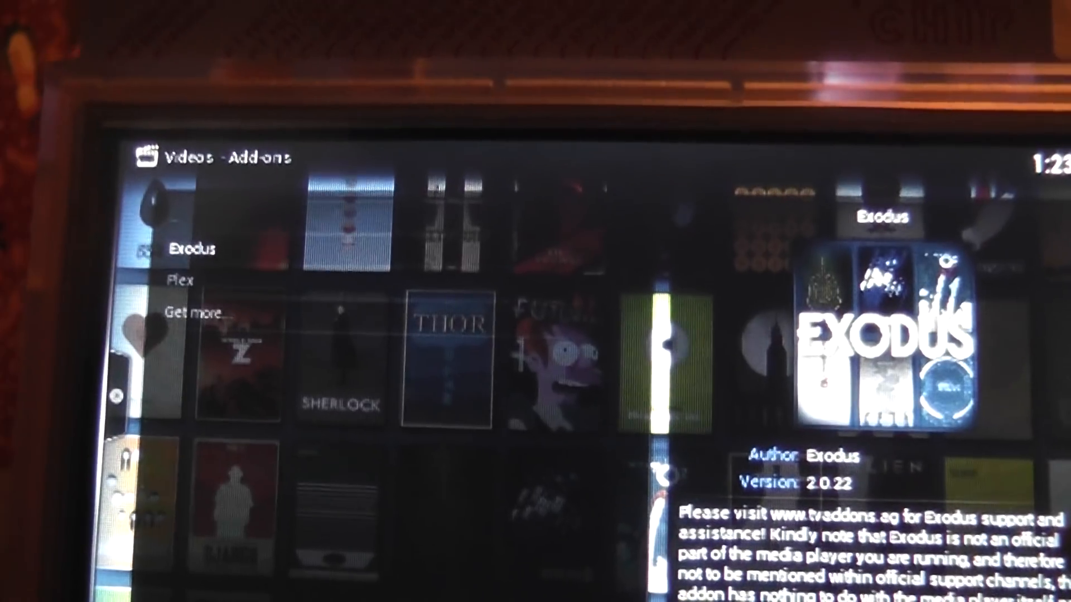
pyautogui.click(180, 281)
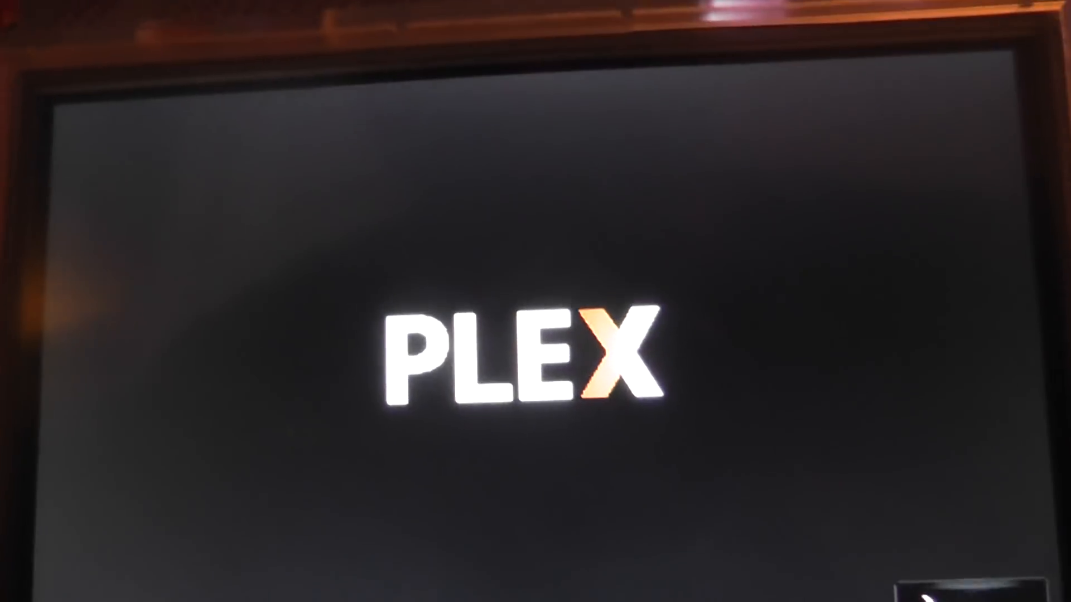